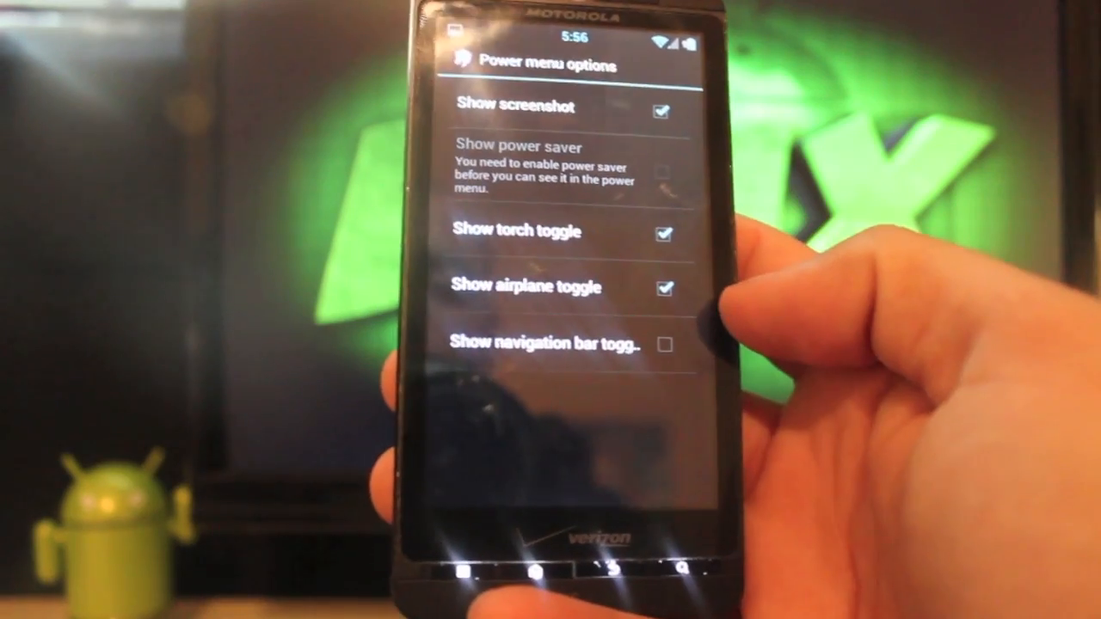
- Review the power menu toggles: screenshot, torch and airplane on, navigation bar off
left_click(662, 288)
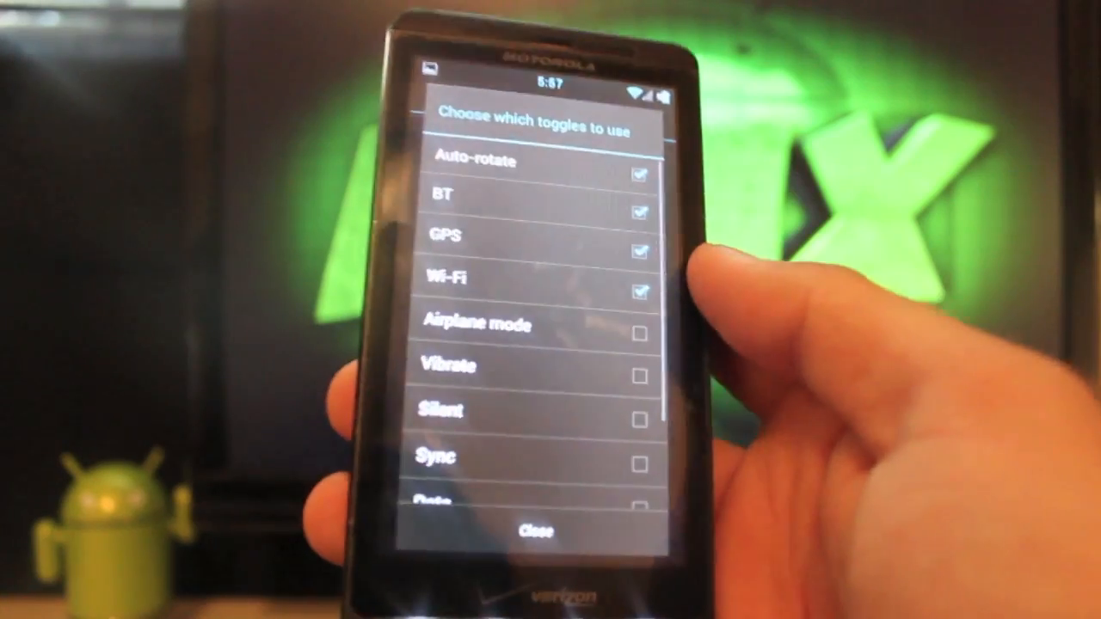
- Scroll the main ROM Control list to the Statusbar General, Toggles, Clock, Battery and Signal settings
scroll("down", 3)
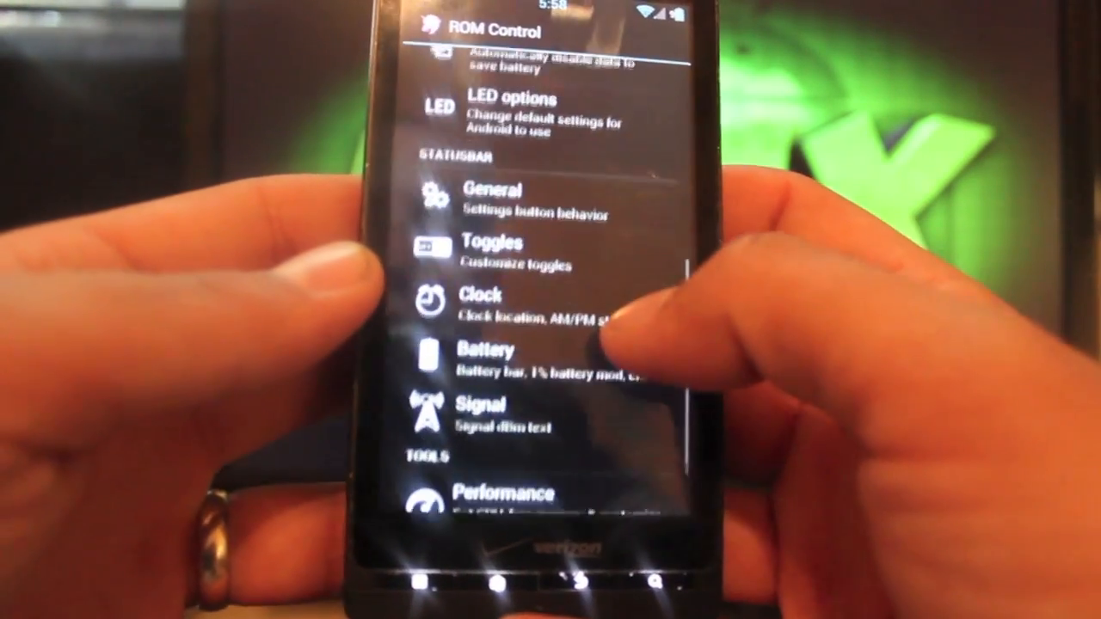
left_click(480, 297)
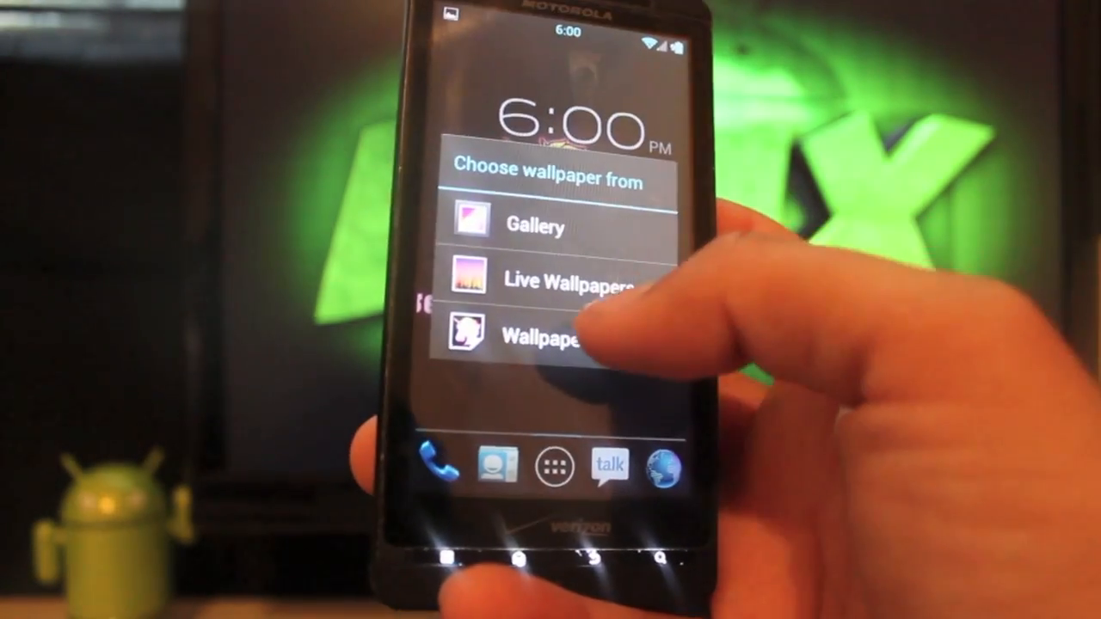
- Choose Wallpapers to browse the built-in AOKP wallpaper thumbnails
left_click(555, 335)
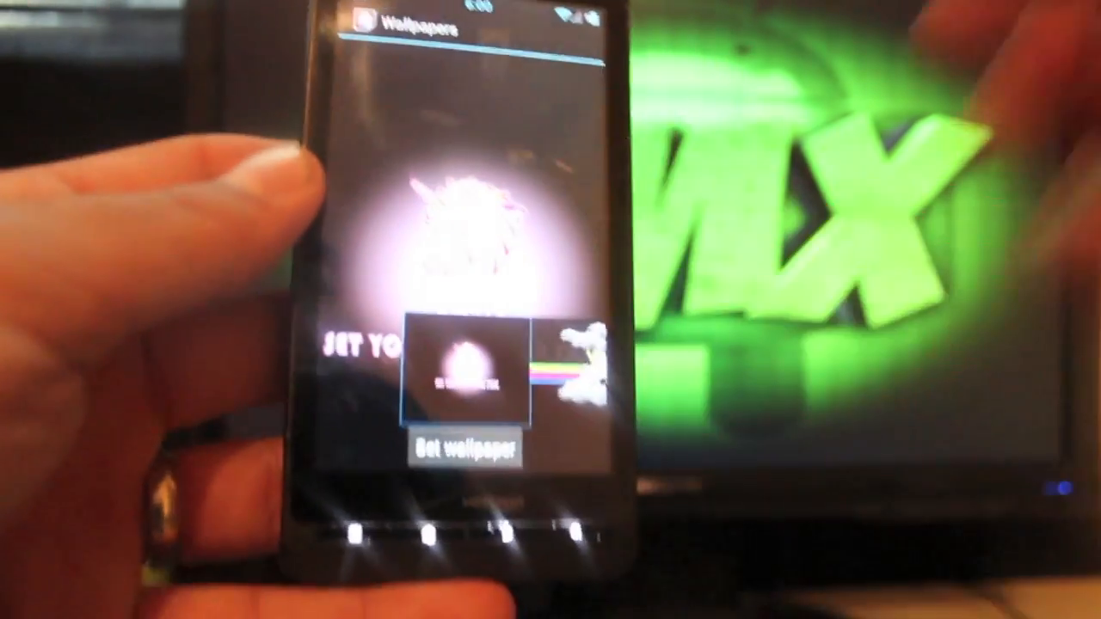